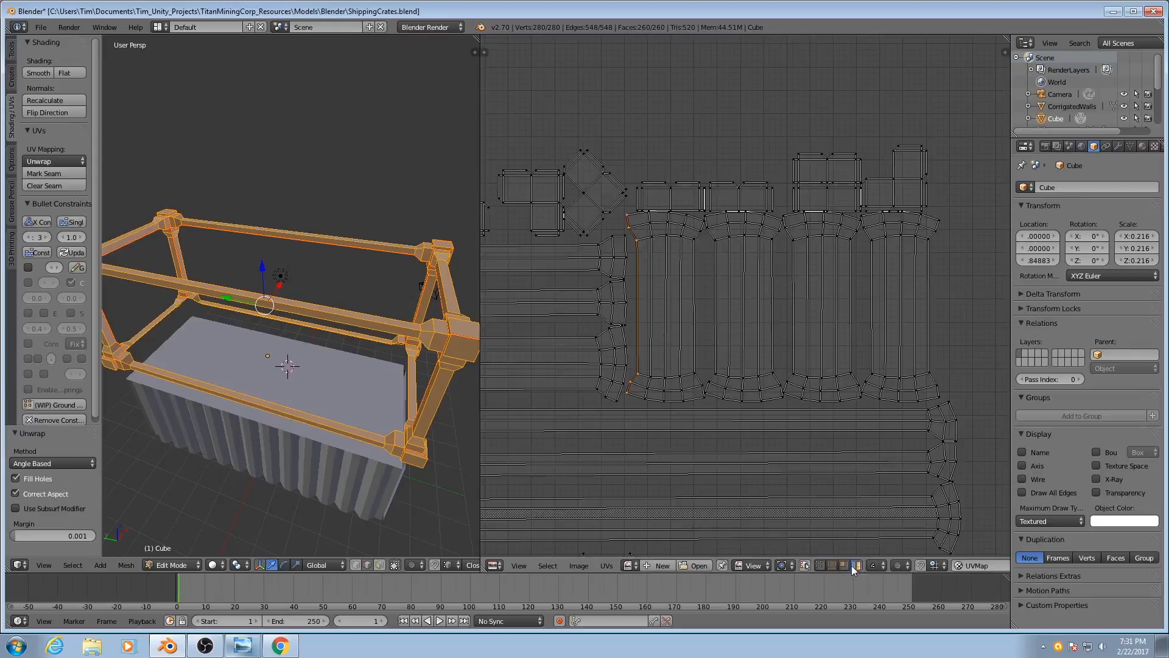
Select the post's UV shell and set the Snap UV Element mode to Vertex
click(666, 306)
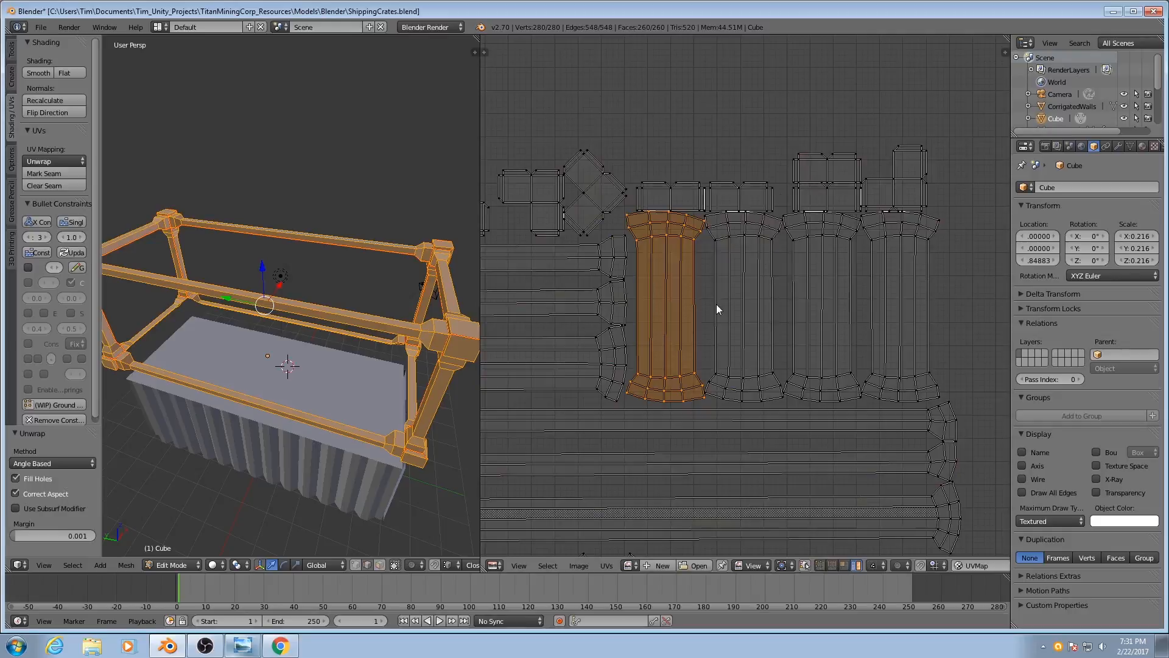
click(934, 564)
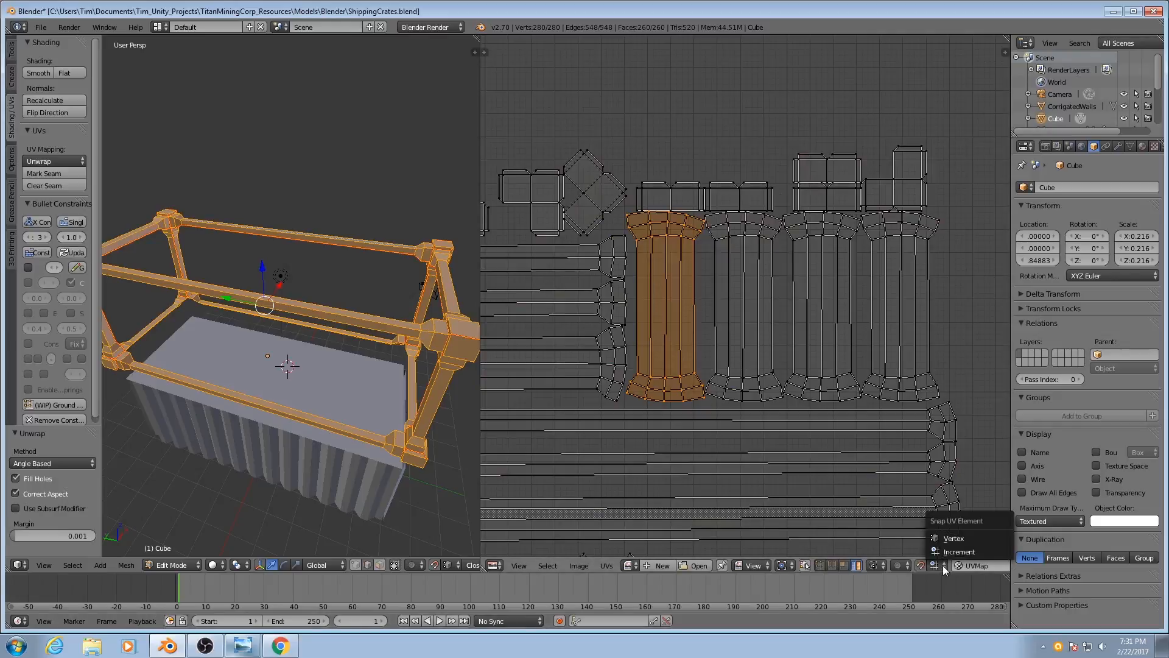
click(959, 565)
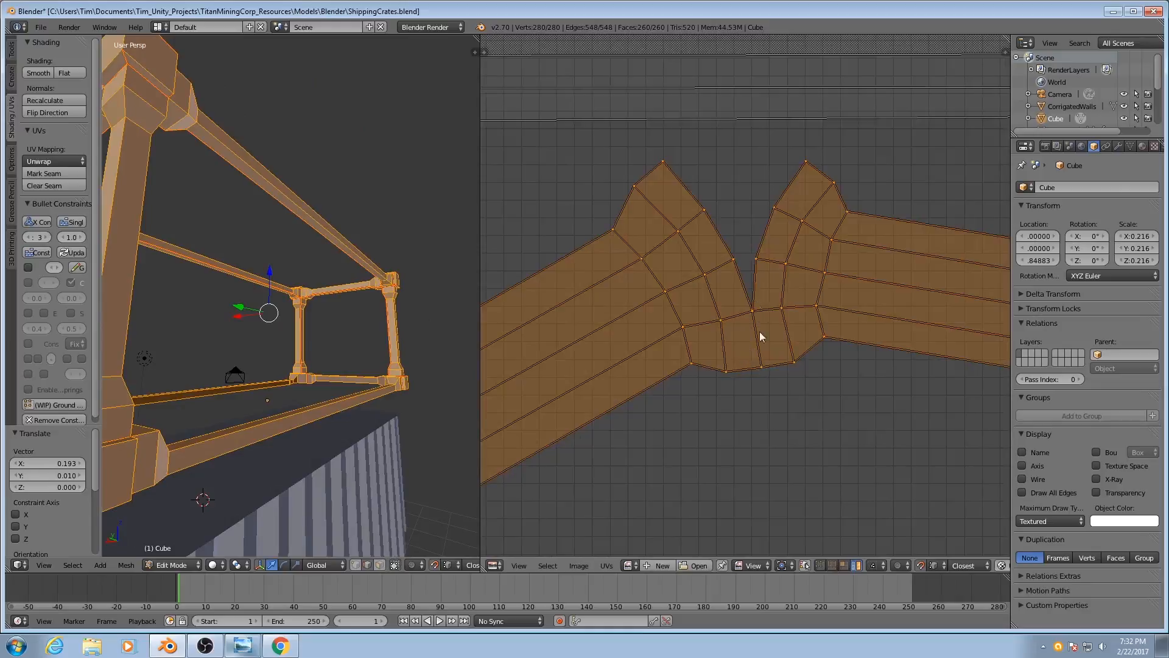
mouse_move(759, 334)
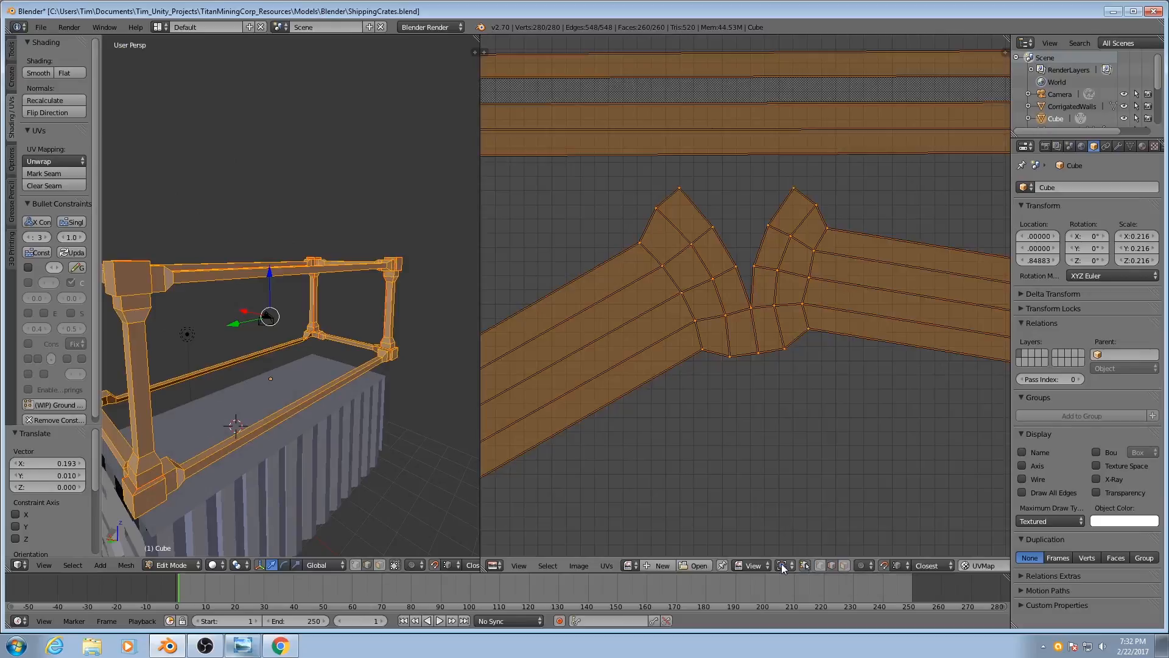
mouse_move(784, 565)
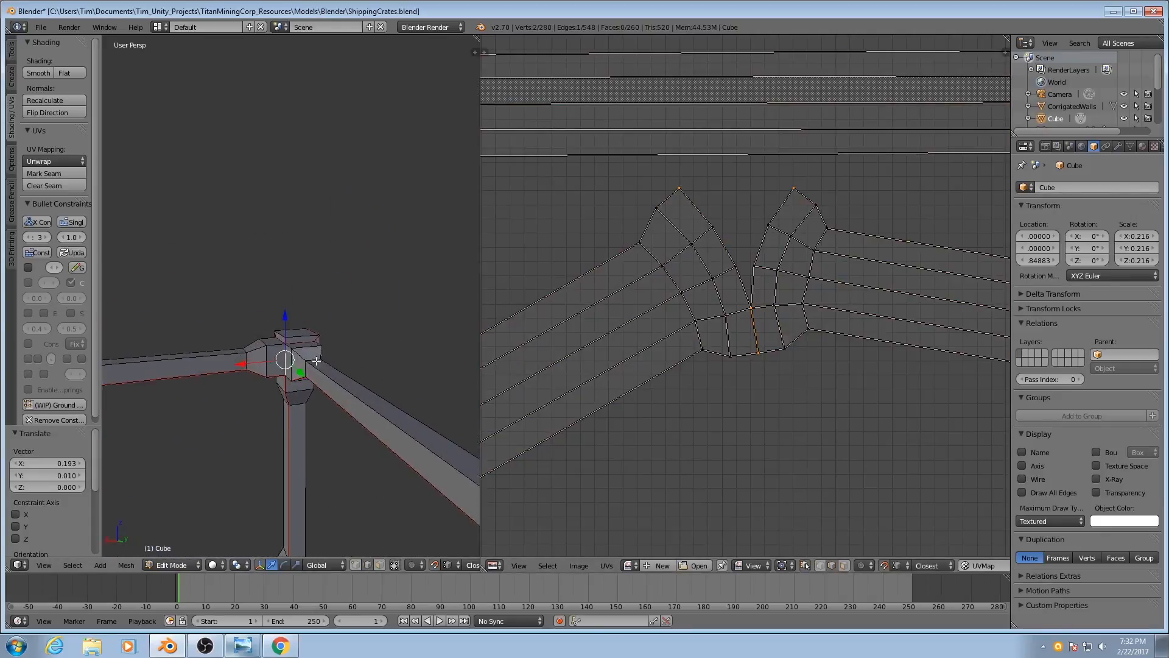
Zoom the UV view while snapping the beam shell's corner onto the neighbouring shell
scroll(down, 3)
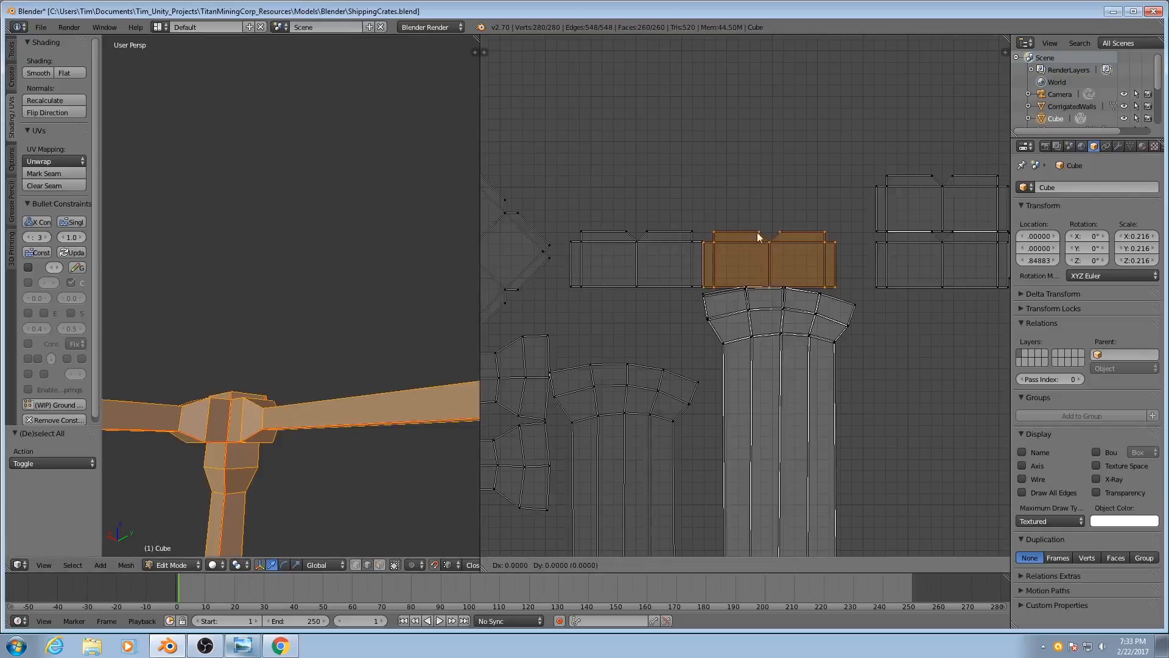
mouse_move(761, 249)
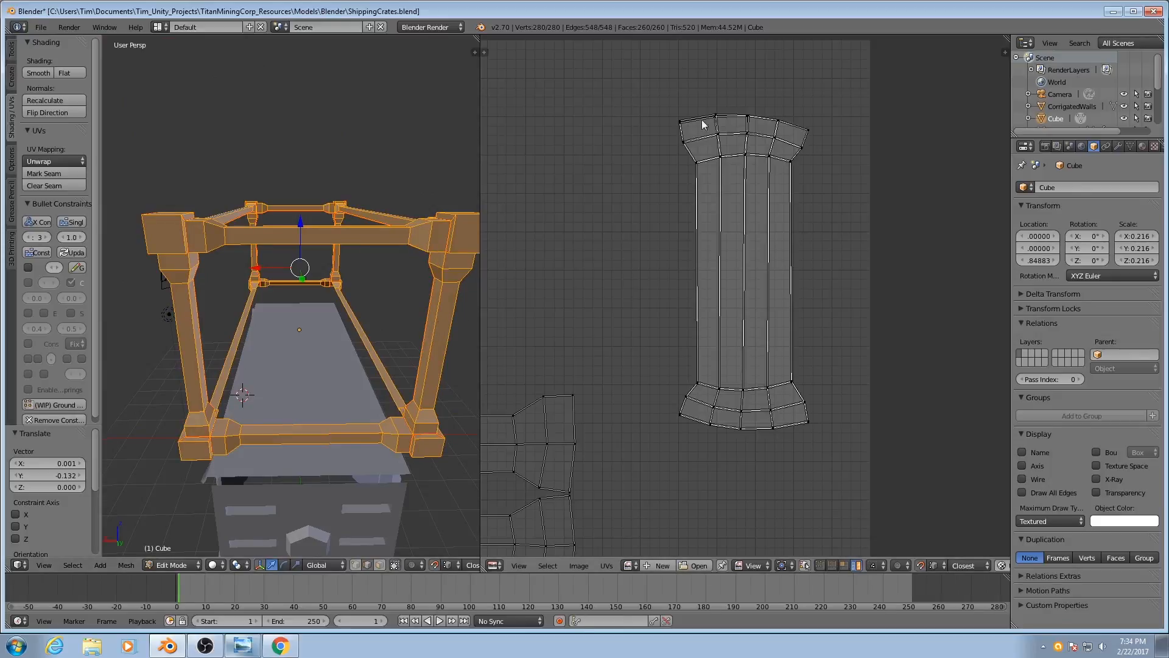
mouse_move(791, 97)
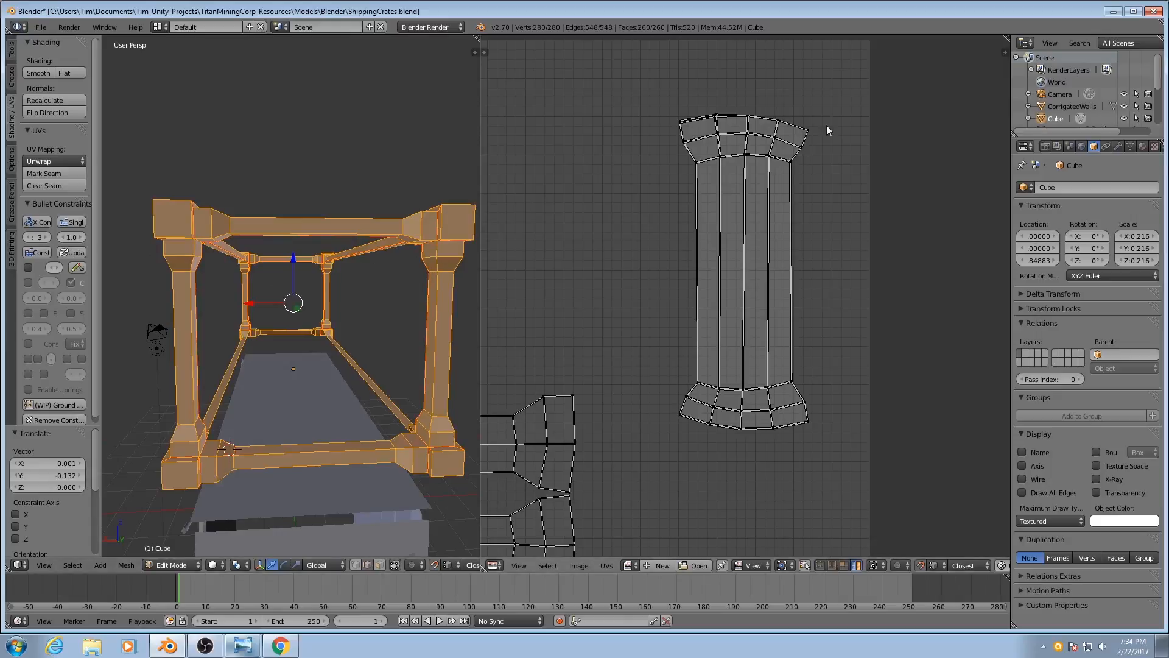
mouse_move(823, 465)
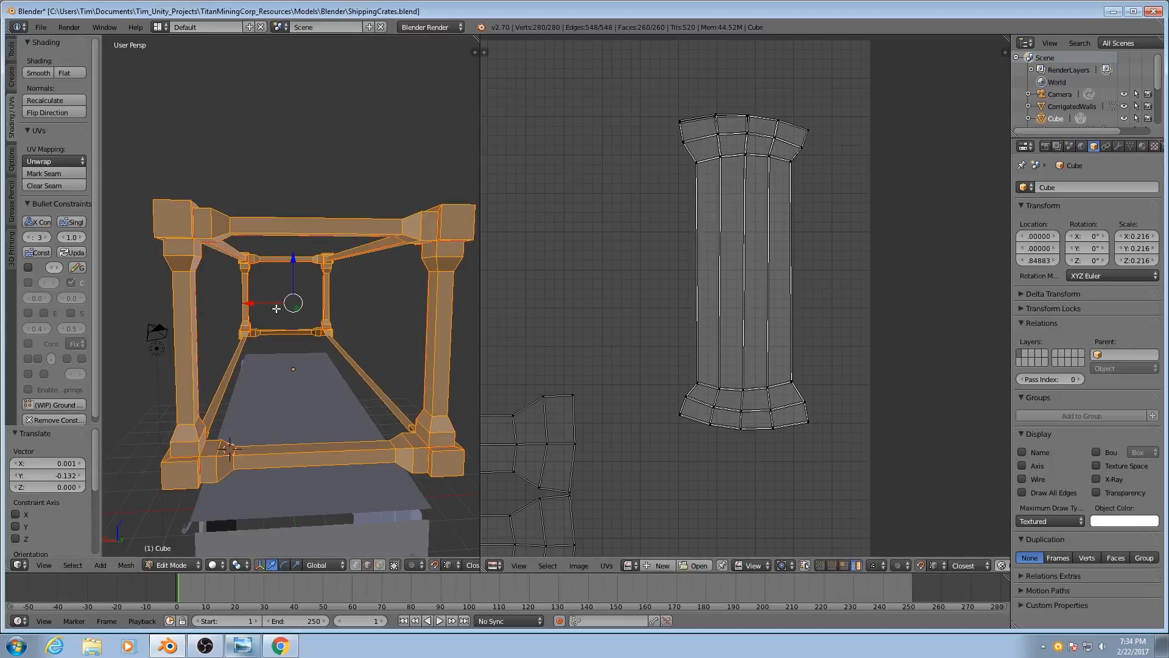
Drag the long beam UV shell up onto the other beam shell to stack them
drag(299, 298, 425, 246)
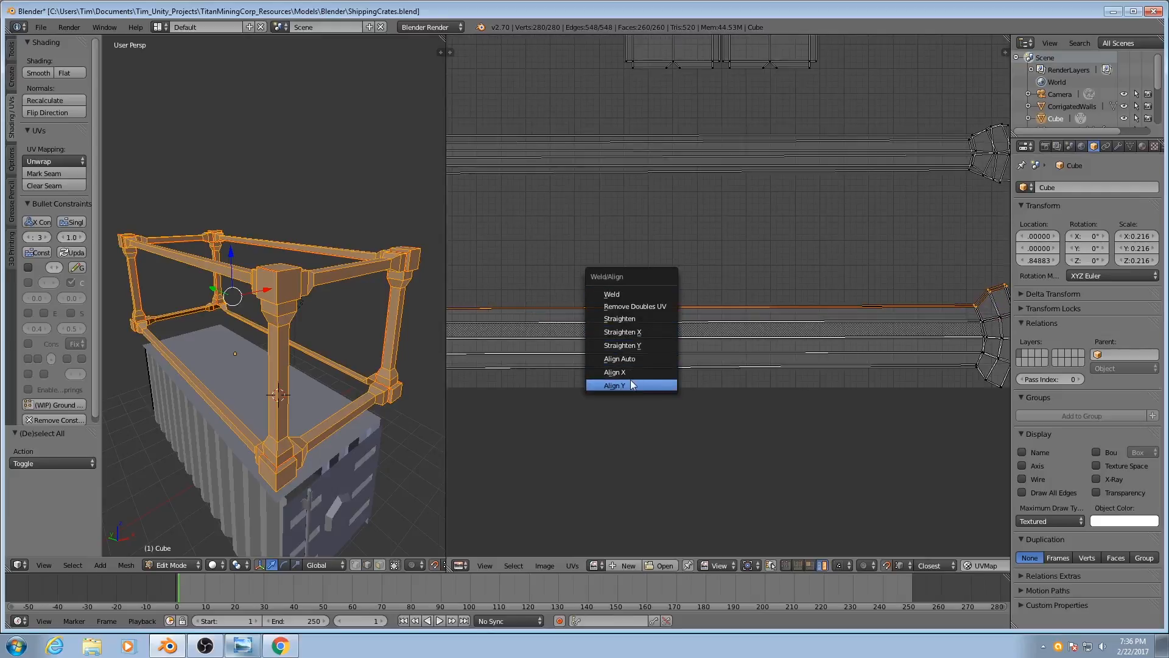
Level the selected beam edge row with Align Y and select the next crooked edge at the beam end
click(614, 385)
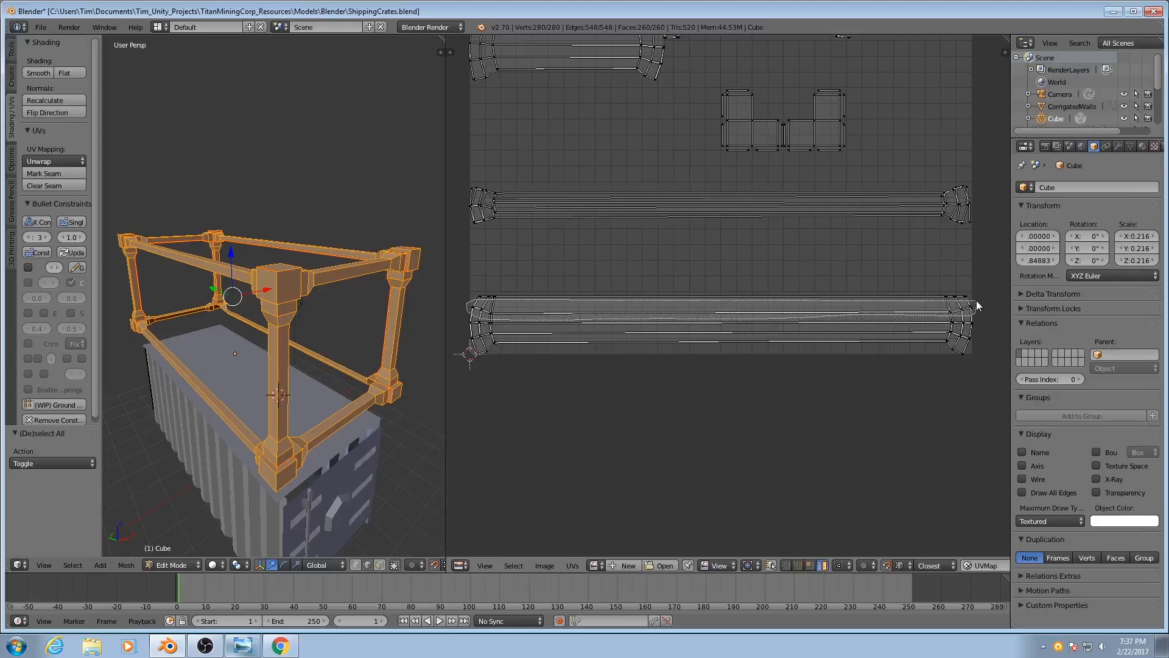
click(552, 316)
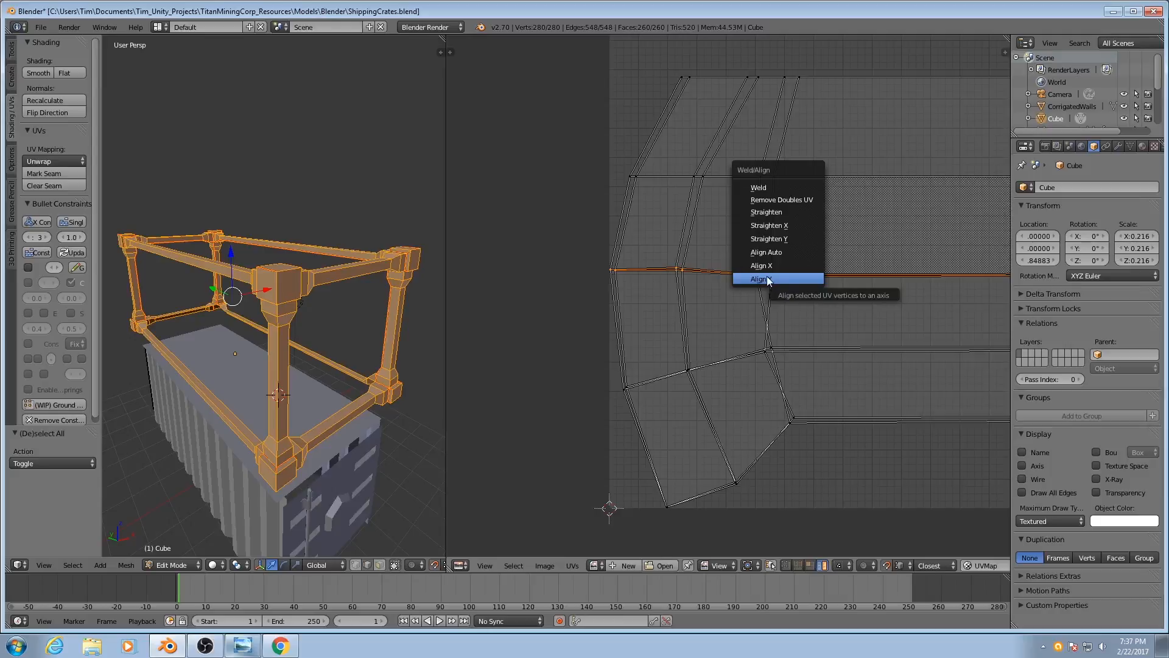
Level the beam-end edge with Align Y, then make the slanted edge lines vertical with Align X
click(758, 277)
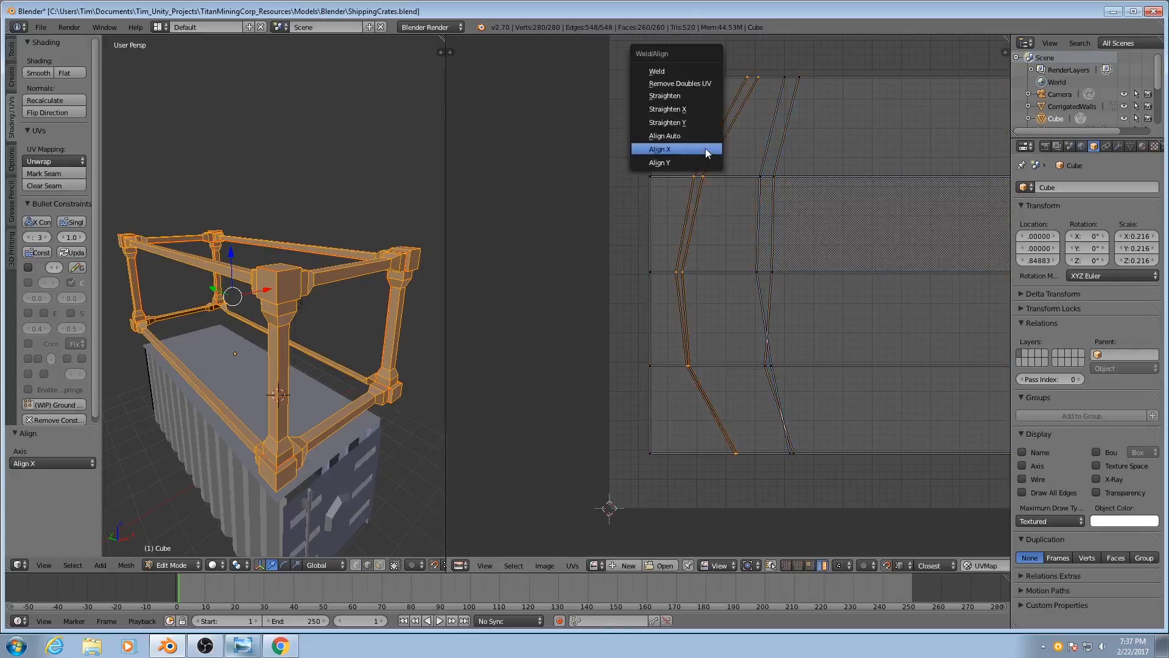
click(659, 149)
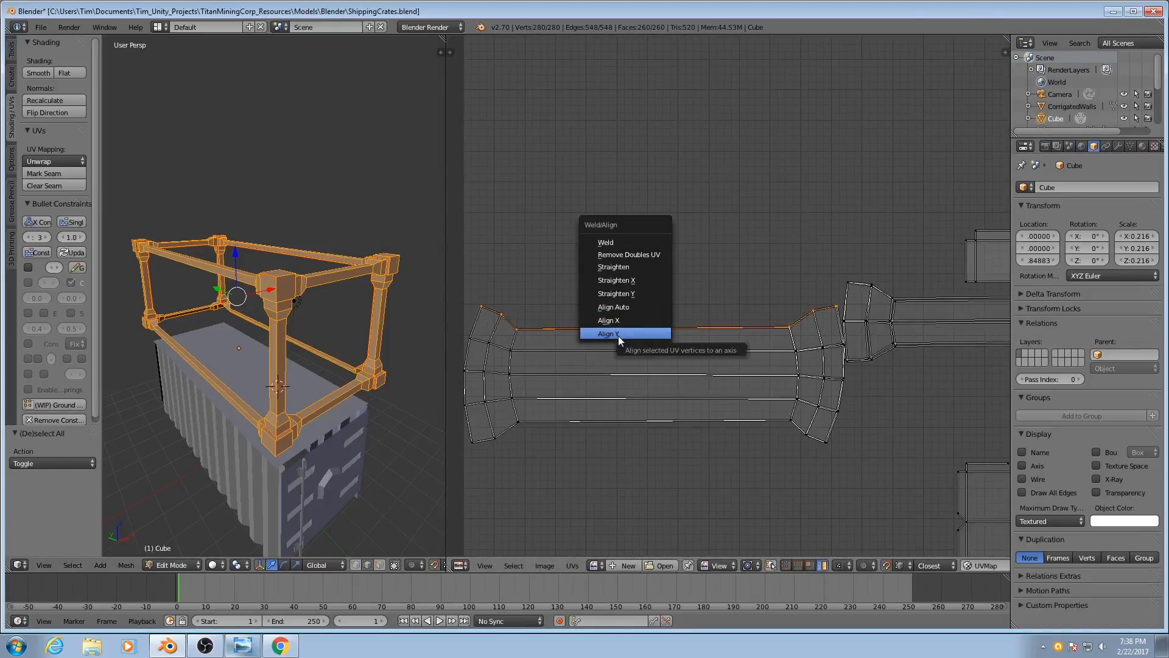
Level the remaining shell's top edge row horizontally with Align Y
click(609, 334)
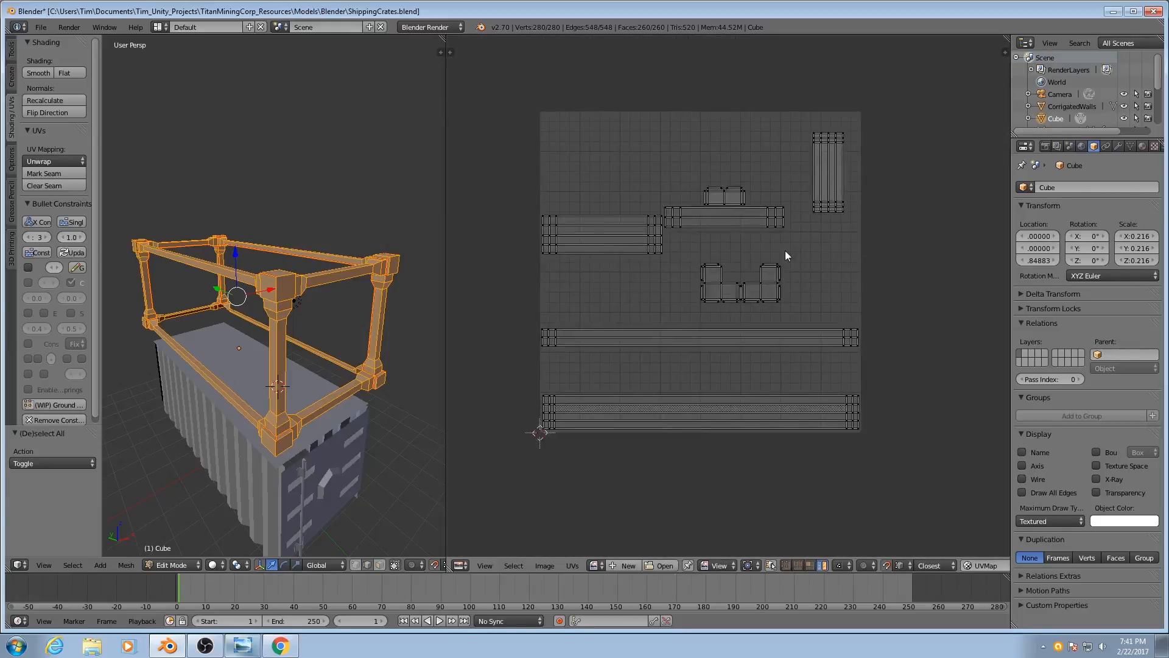
mouse_move(356, 268)
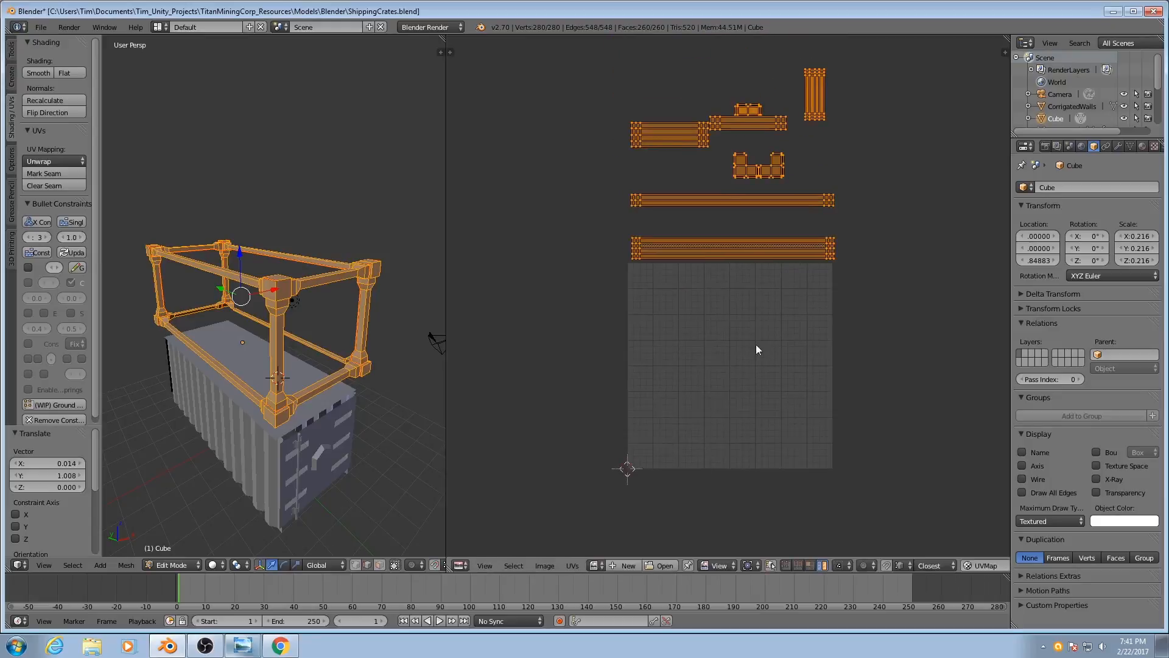
mouse_move(668, 381)
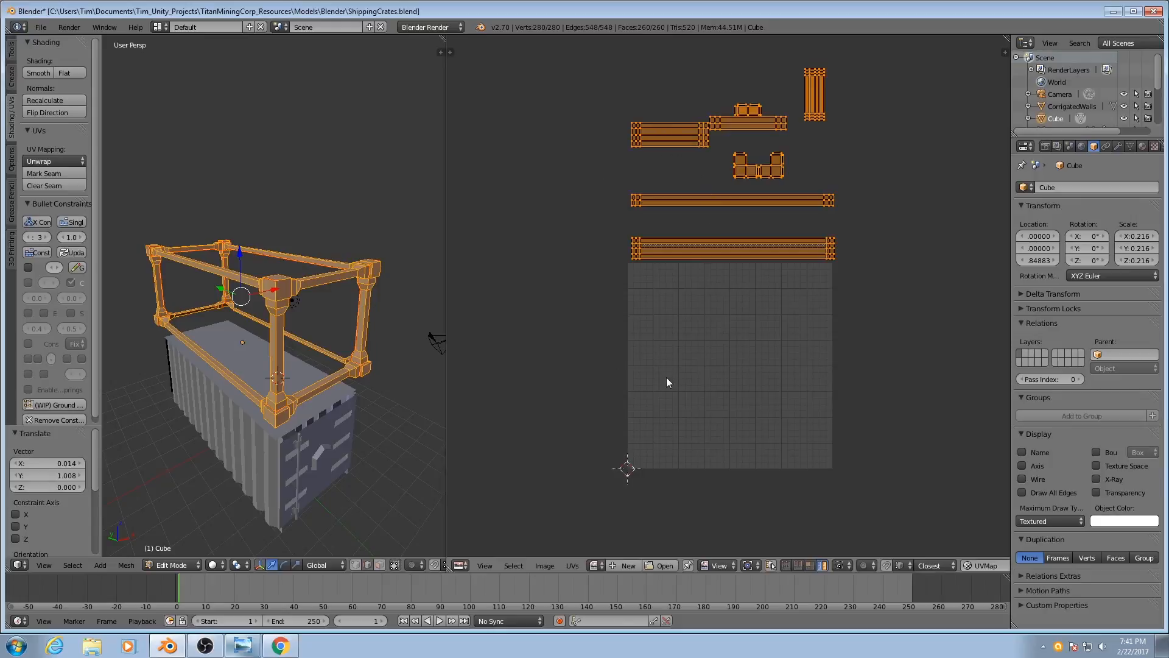
mouse_move(337, 432)
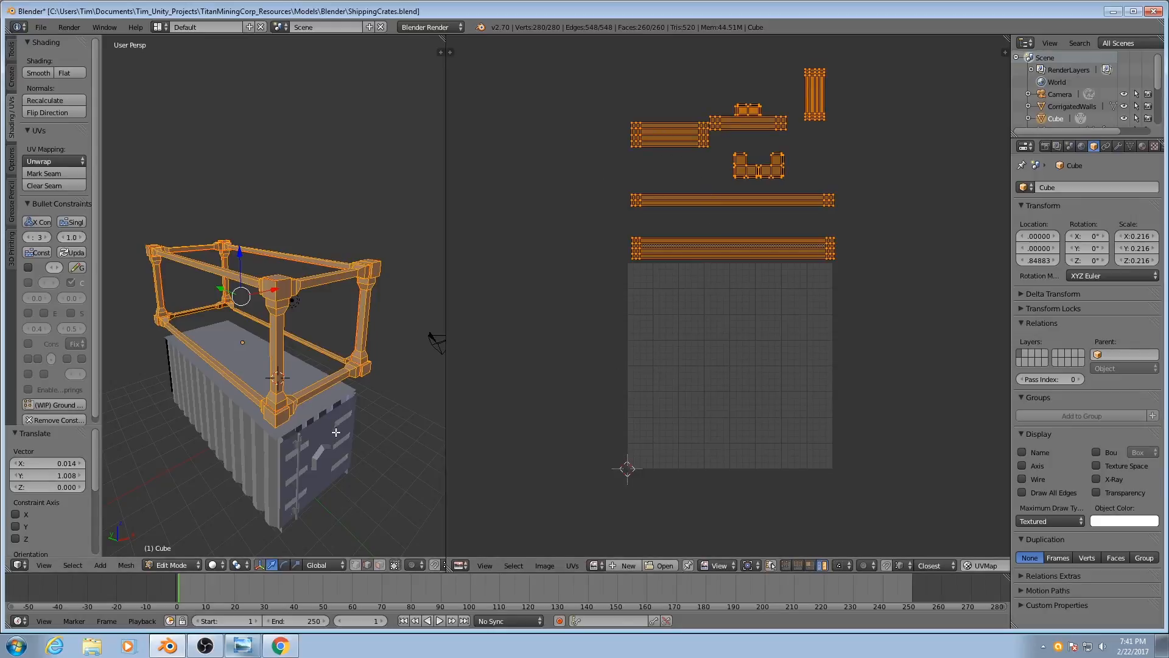